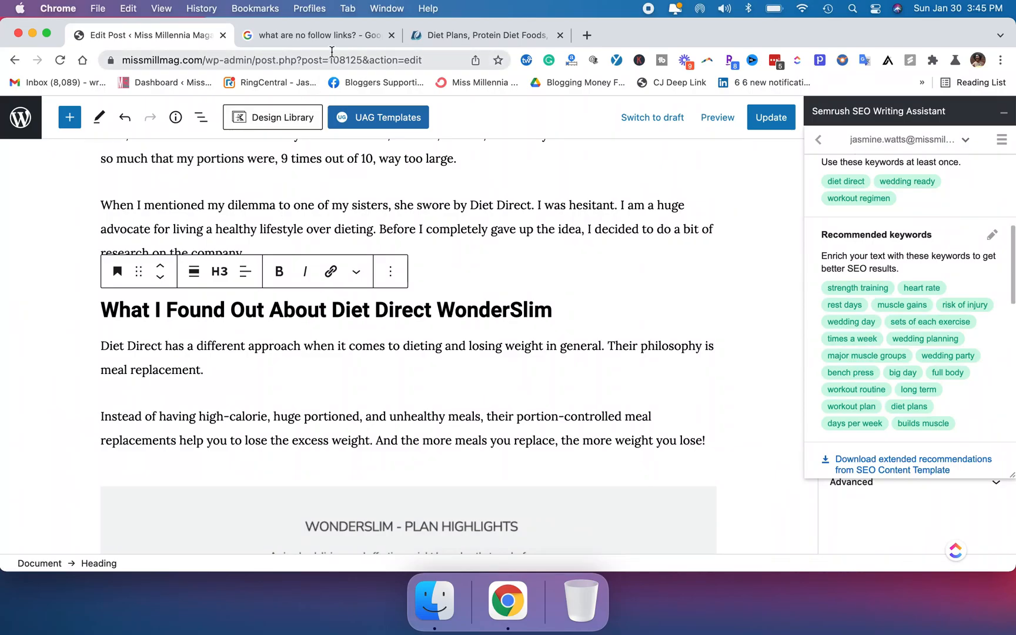
Switch to the Google results for 'what are no follow links?'.
{"action": "left_click", "coordinate": [318, 36]}
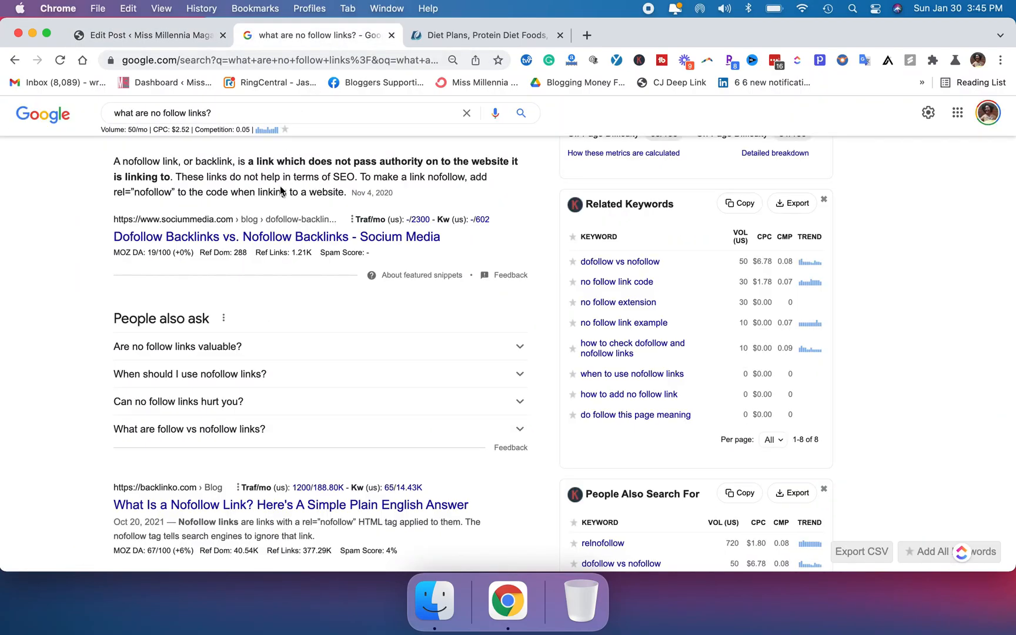
{"action": "mouse_move", "coordinate": [194, 176]}
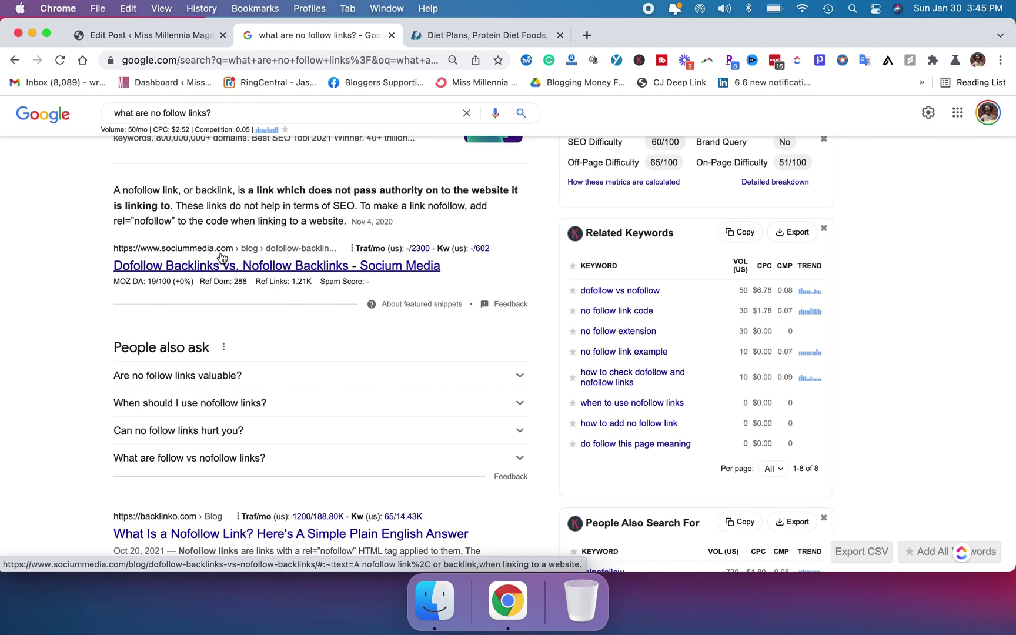
{"action": "mouse_move", "coordinate": [213, 196]}
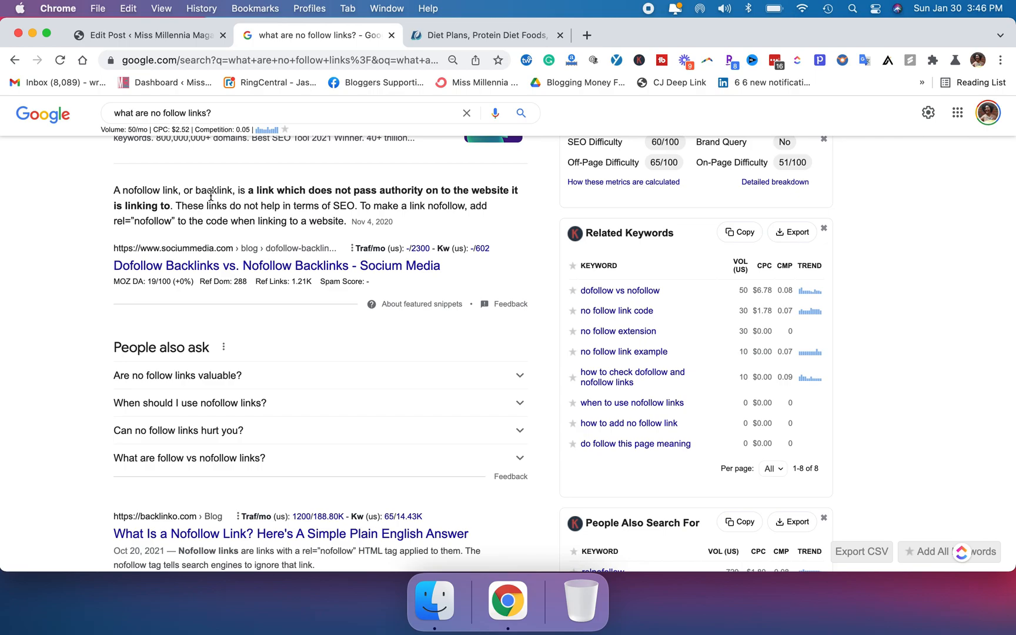
Return to the Diet Direct WonderSlim post and scroll through it to find the Diet Direct paragraph.
{"action": "left_click", "coordinate": [149, 35]}
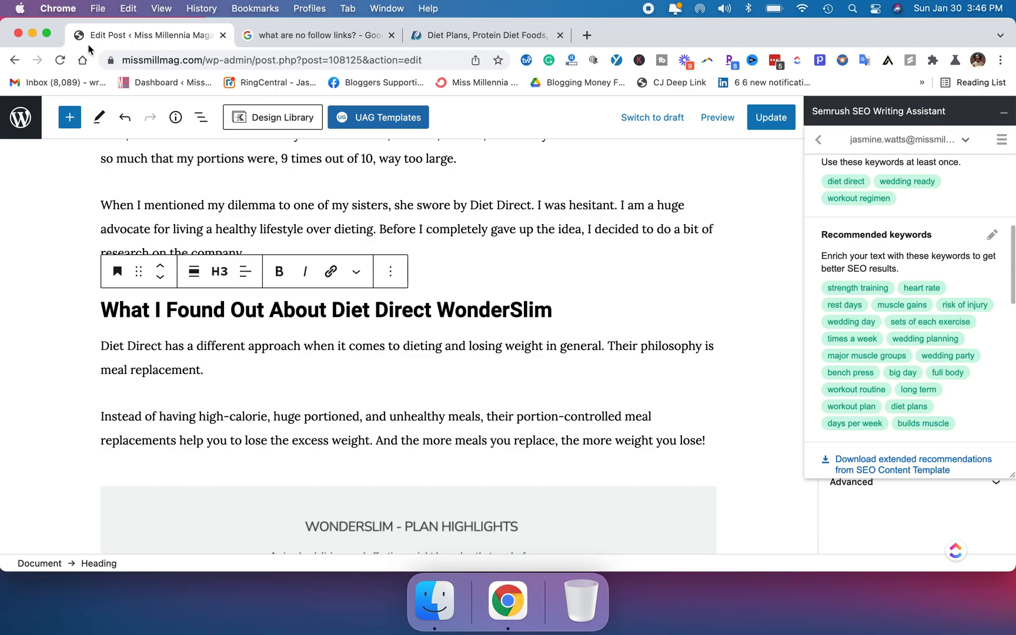
{"action": "mouse_move", "coordinate": [550, 272]}
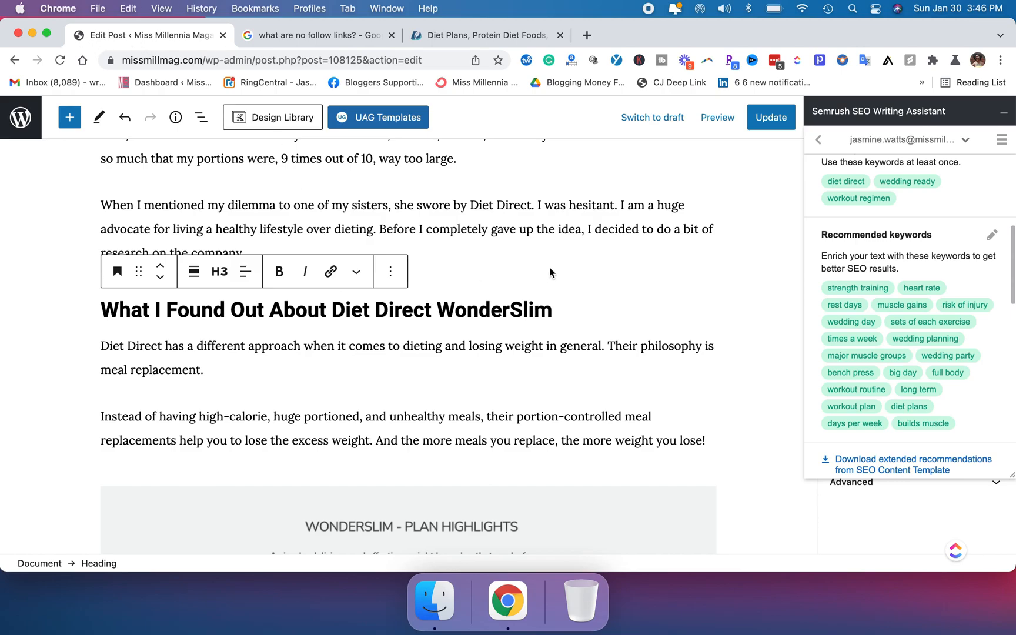
{"action": "scroll", "scroll_direction": "down", "scroll_amount": 3}
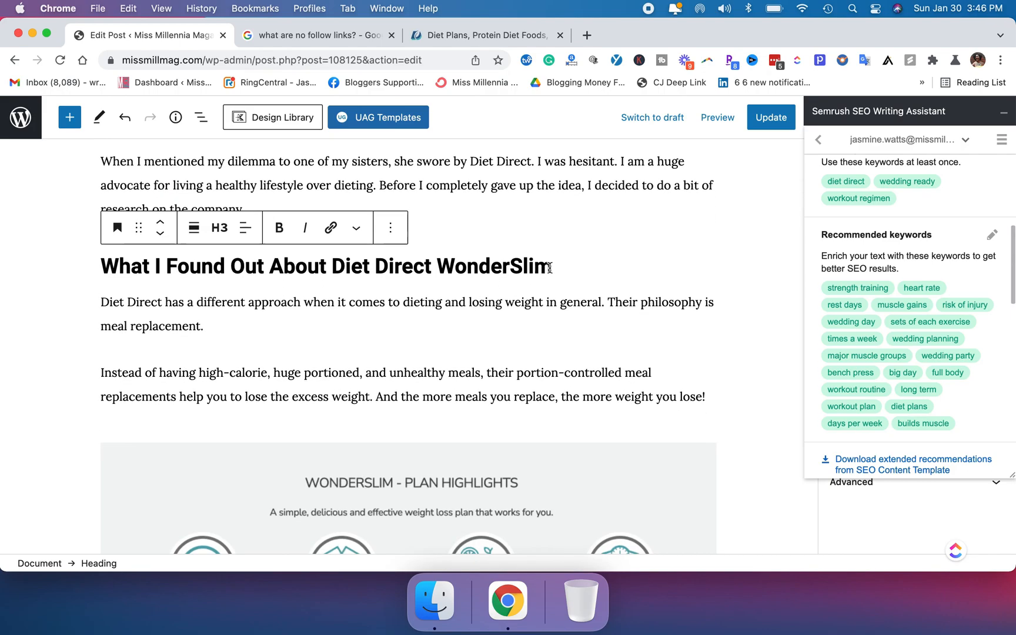
{"action": "scroll", "scroll_direction": "up", "scroll_amount": 3}
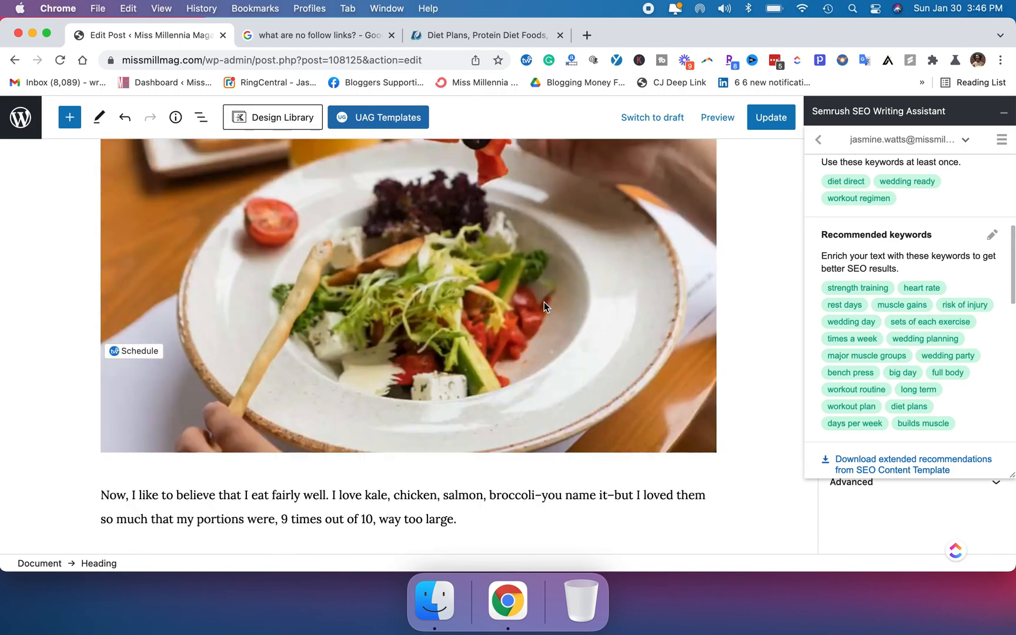
{"action": "scroll", "scroll_direction": "up", "scroll_amount": 3}
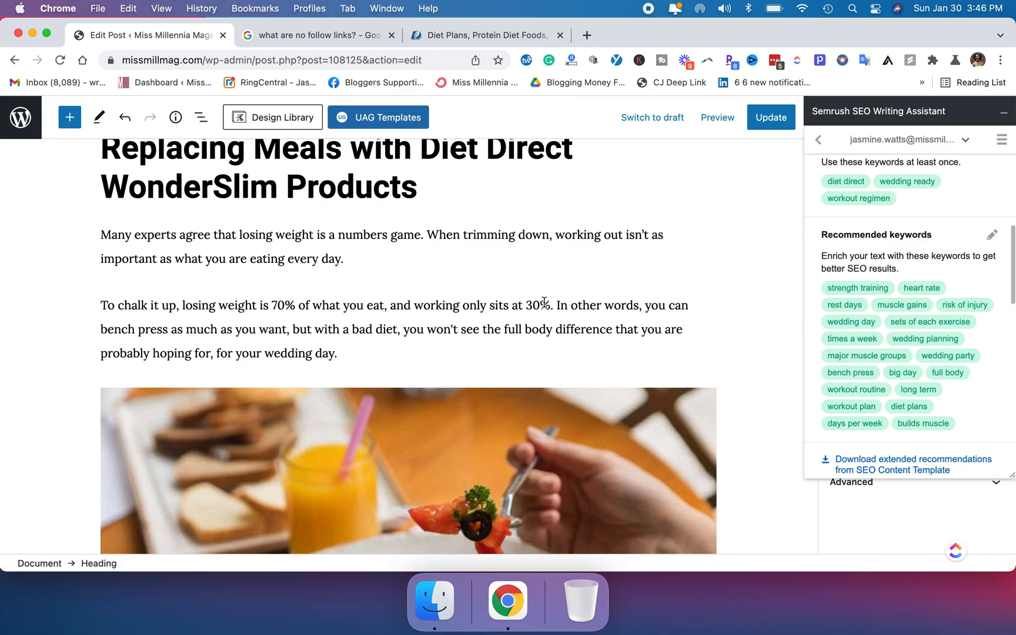
{"action": "scroll", "scroll_direction": "down", "scroll_amount": 3}
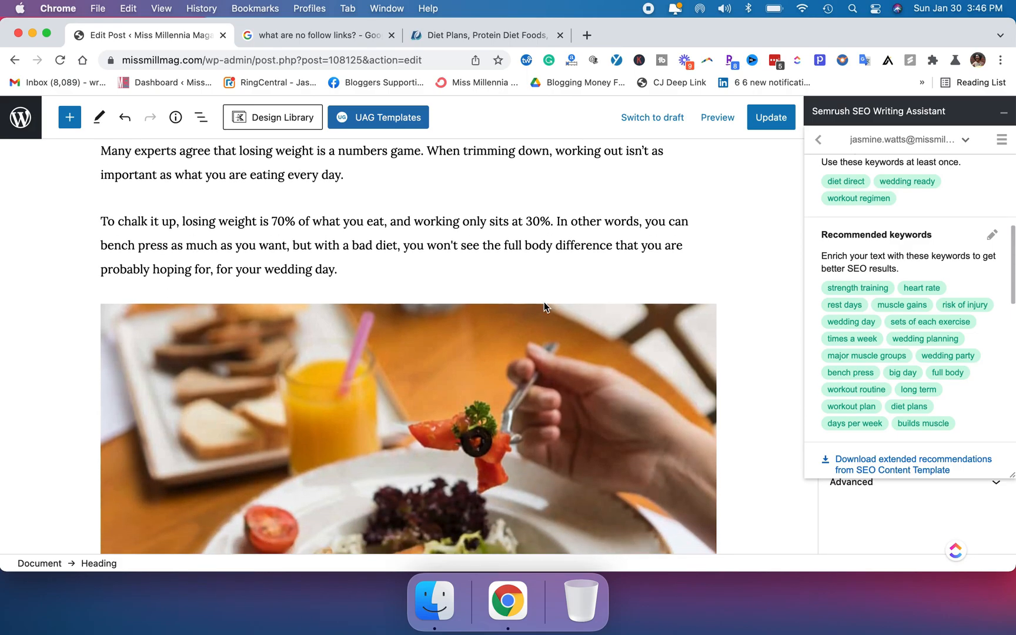
{"action": "scroll", "scroll_direction": "down", "scroll_amount": 3}
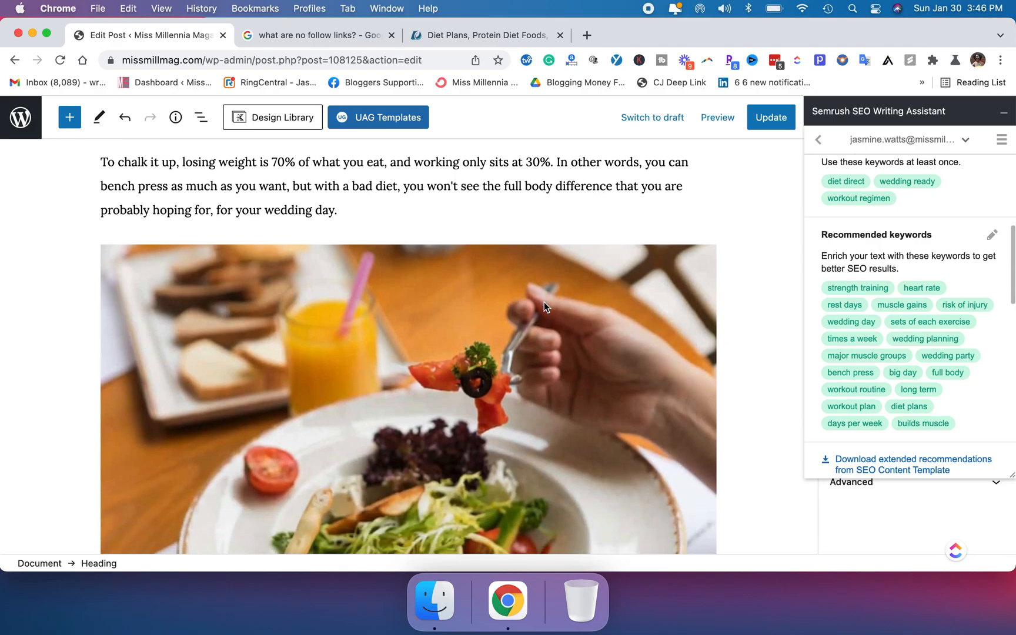
{"action": "scroll", "scroll_direction": "down", "scroll_amount": 3}
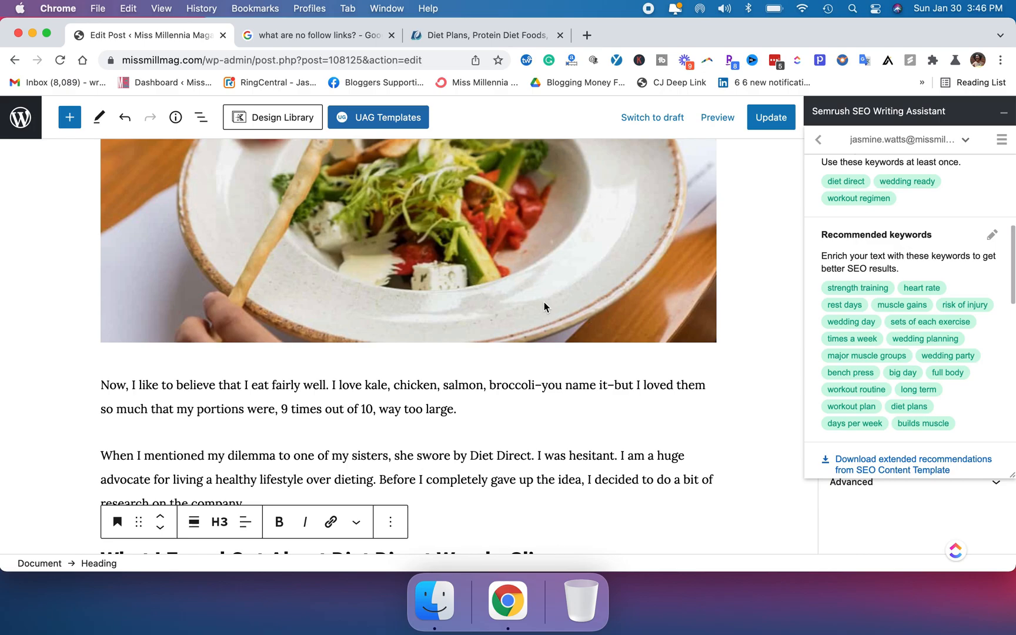
{"action": "scroll", "scroll_direction": "down", "scroll_amount": 3}
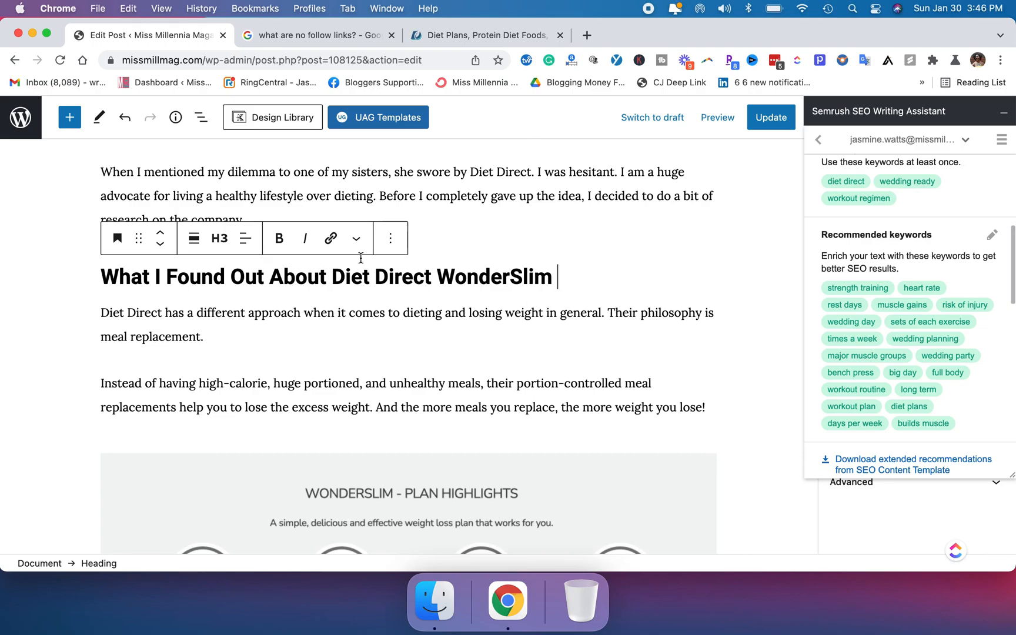
{"action": "mouse_move", "coordinate": [138, 318]}
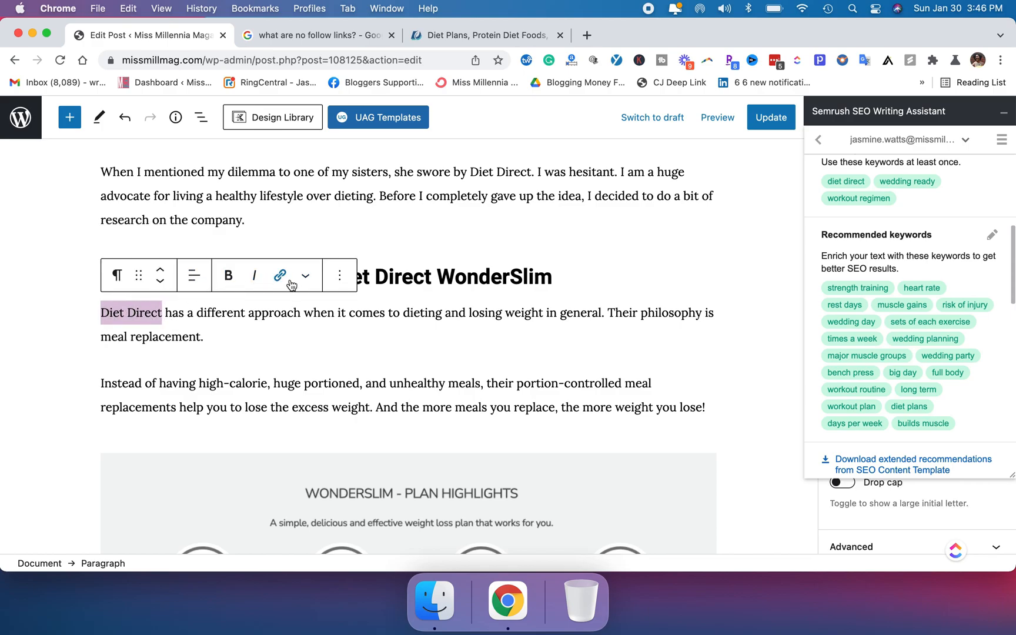
{"action": "mouse_move", "coordinate": [280, 275]}
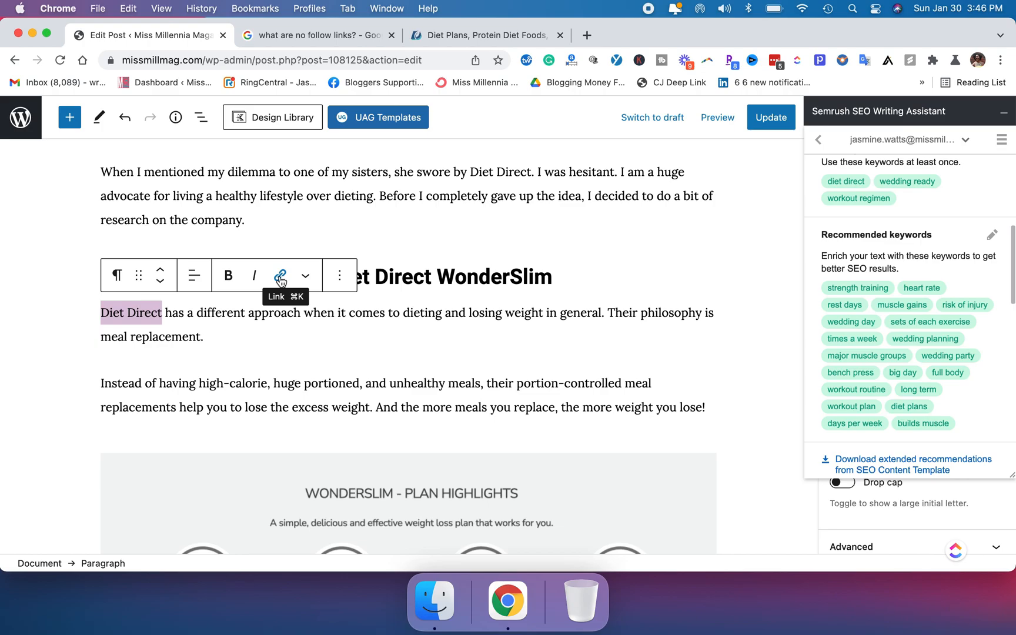
{"action": "left_click", "coordinate": [279, 275]}
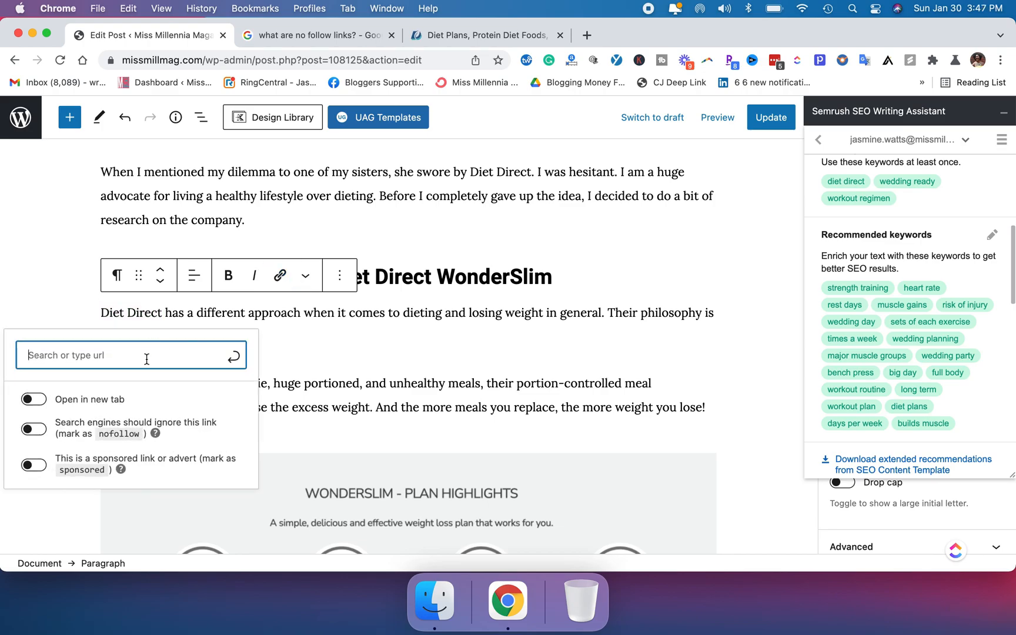
{"action": "type", "text": "https://missmillmag.com/diet-direct"}
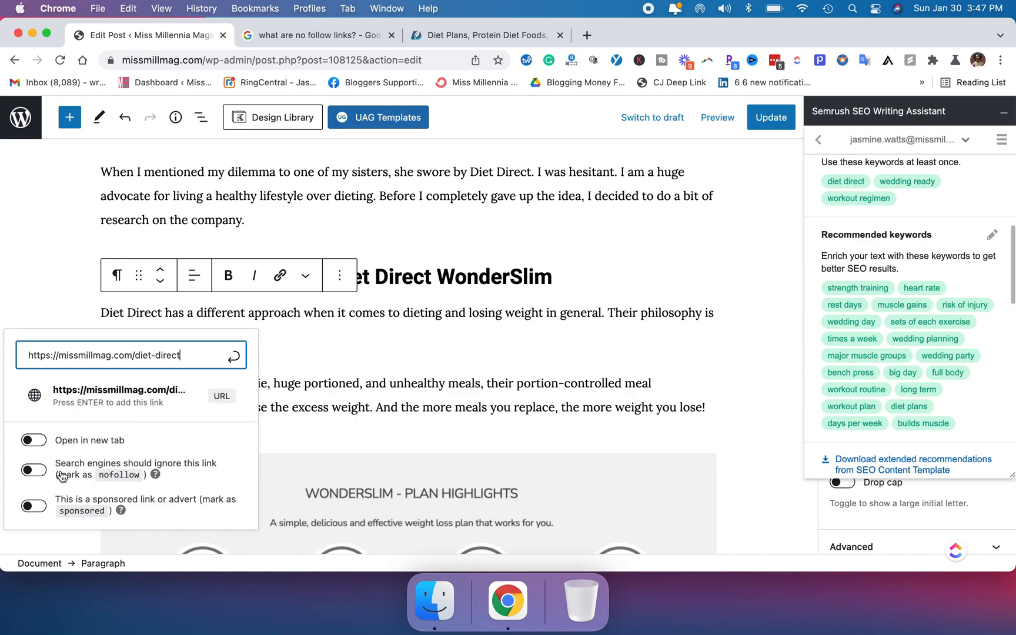
{"action": "mouse_move", "coordinate": [53, 473]}
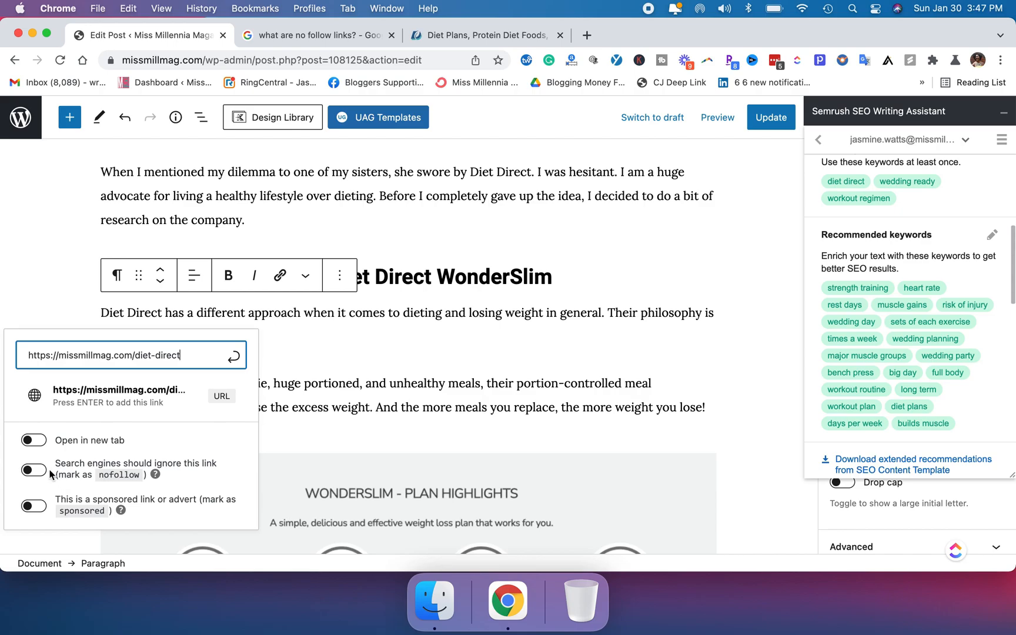
{"action": "mouse_move", "coordinate": [197, 473]}
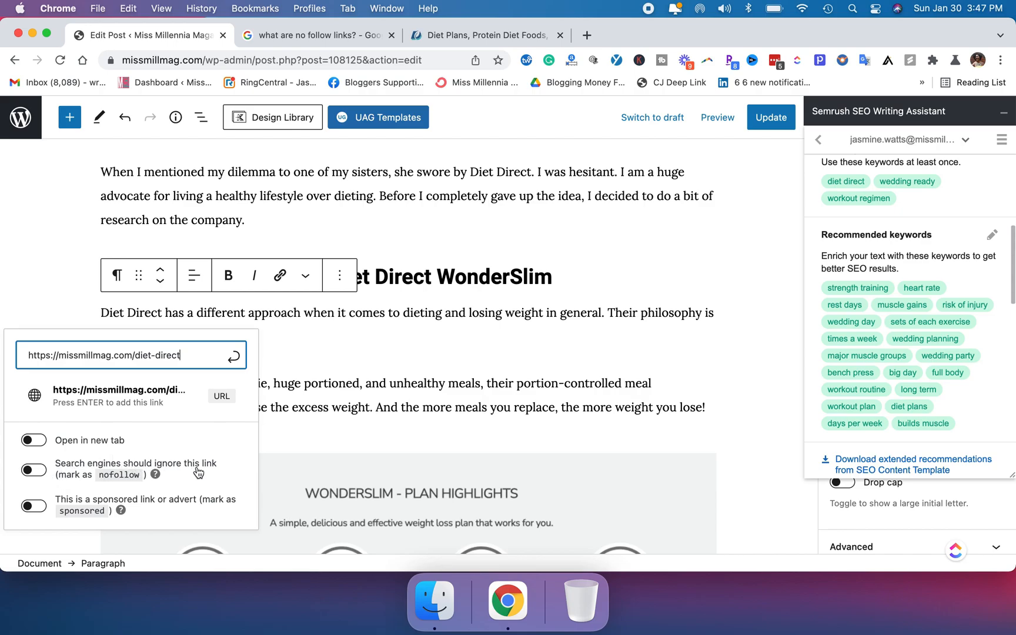
Mark the link nofollow and sponsored, set it to open in a new tab, and apply it.
{"action": "left_click", "coordinate": [33, 469]}
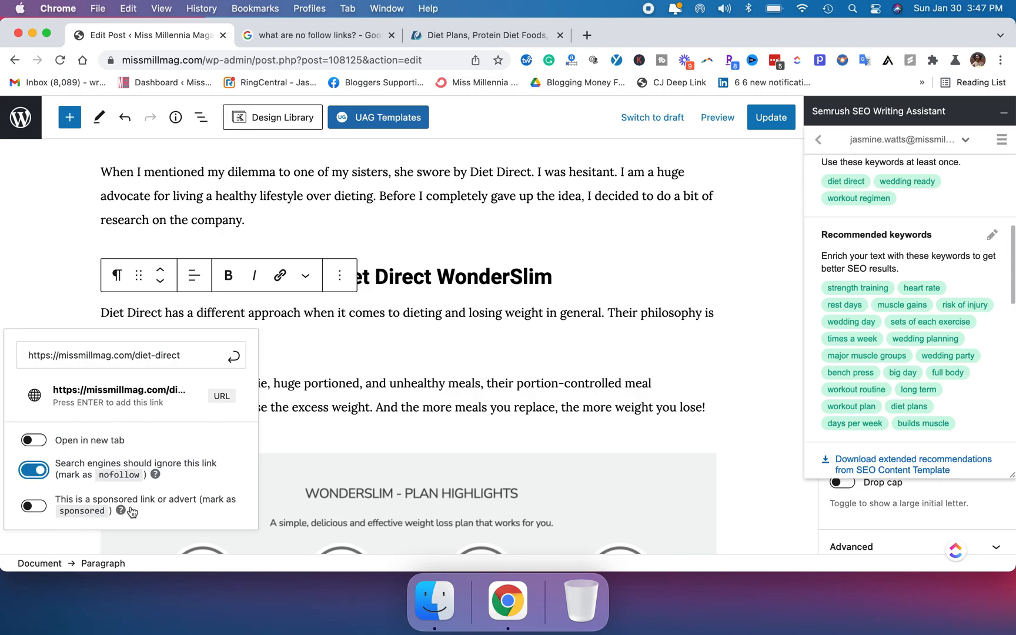
{"action": "left_click", "coordinate": [33, 505]}
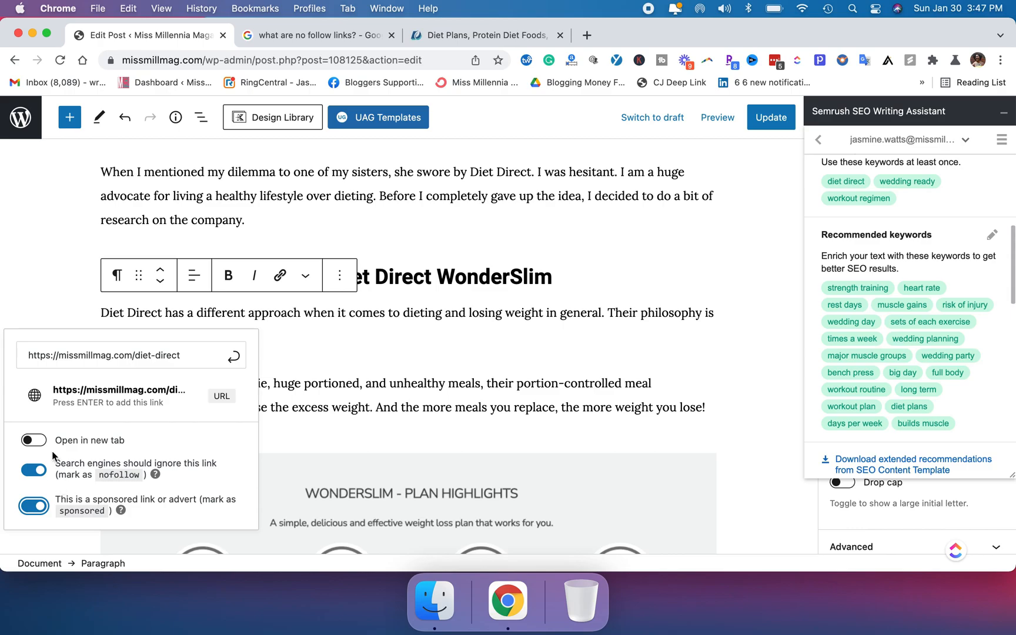
{"action": "left_click", "coordinate": [33, 440]}
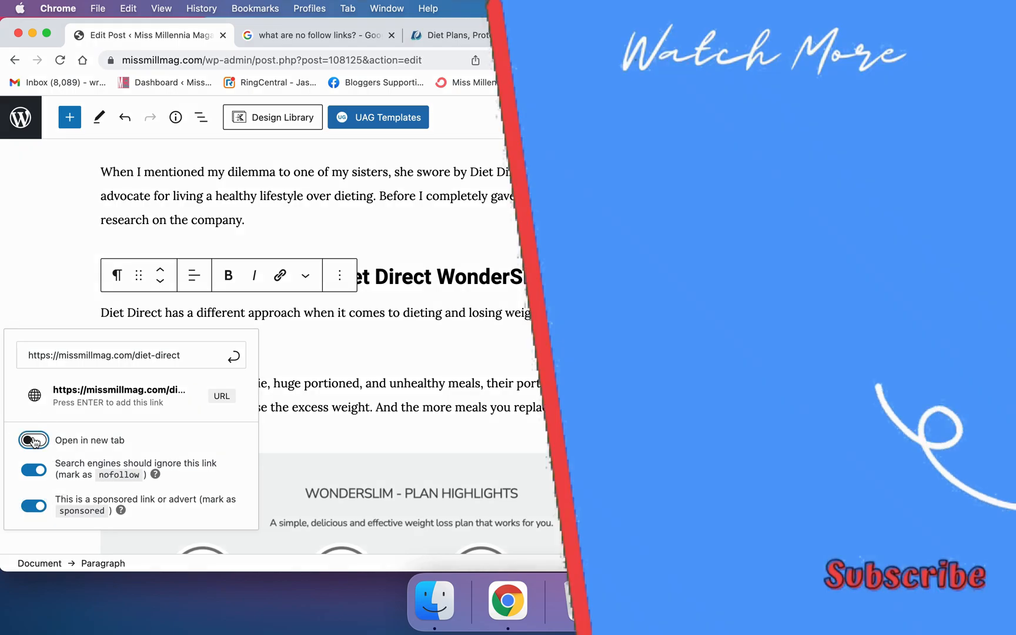
{"action": "left_click", "coordinate": [33, 440]}
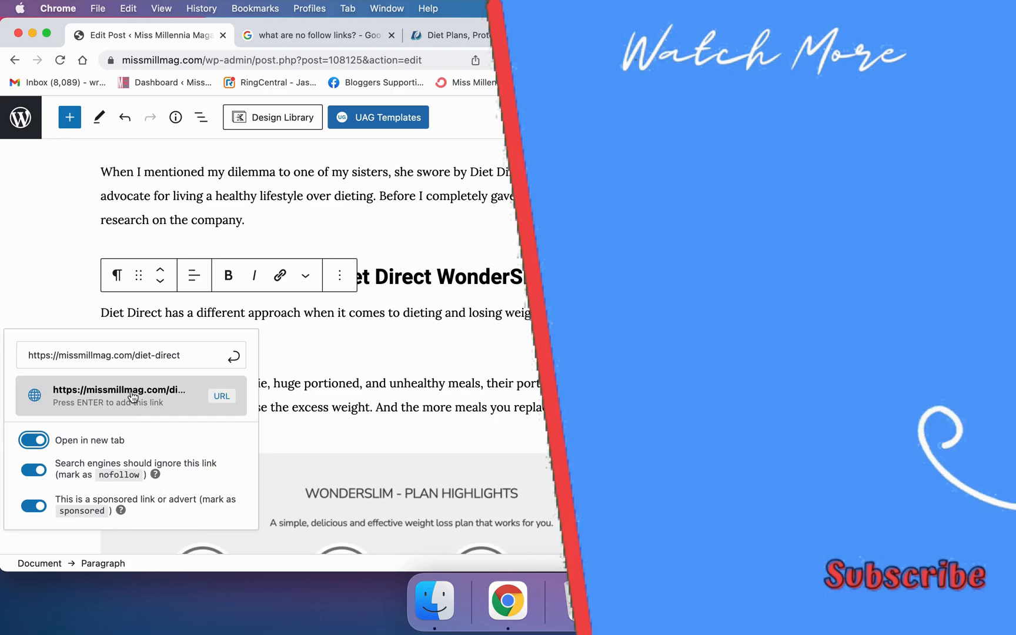
{"action": "key", "text": "Return"}
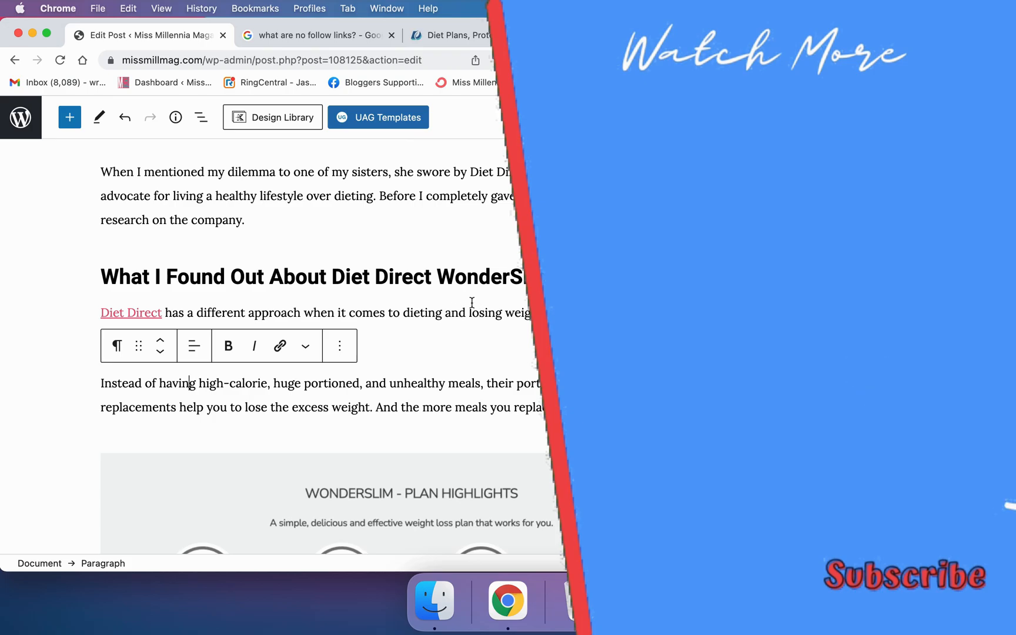
Scroll down to check the linked Diet Direct text above the WonderSlim plan highlights.
{"action": "scroll", "scroll_direction": "down", "scroll_amount": 3}
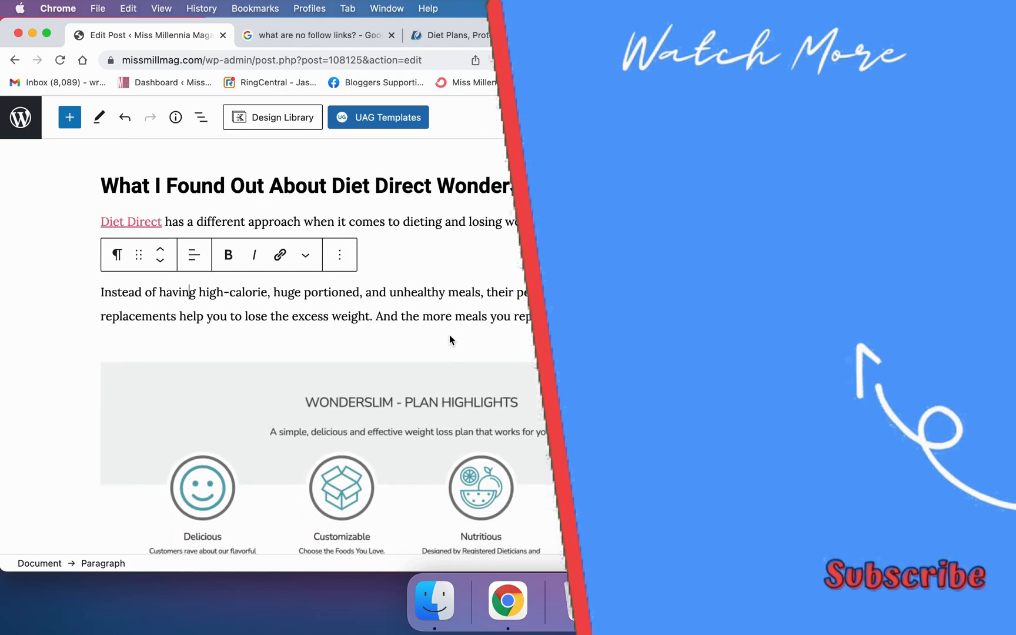